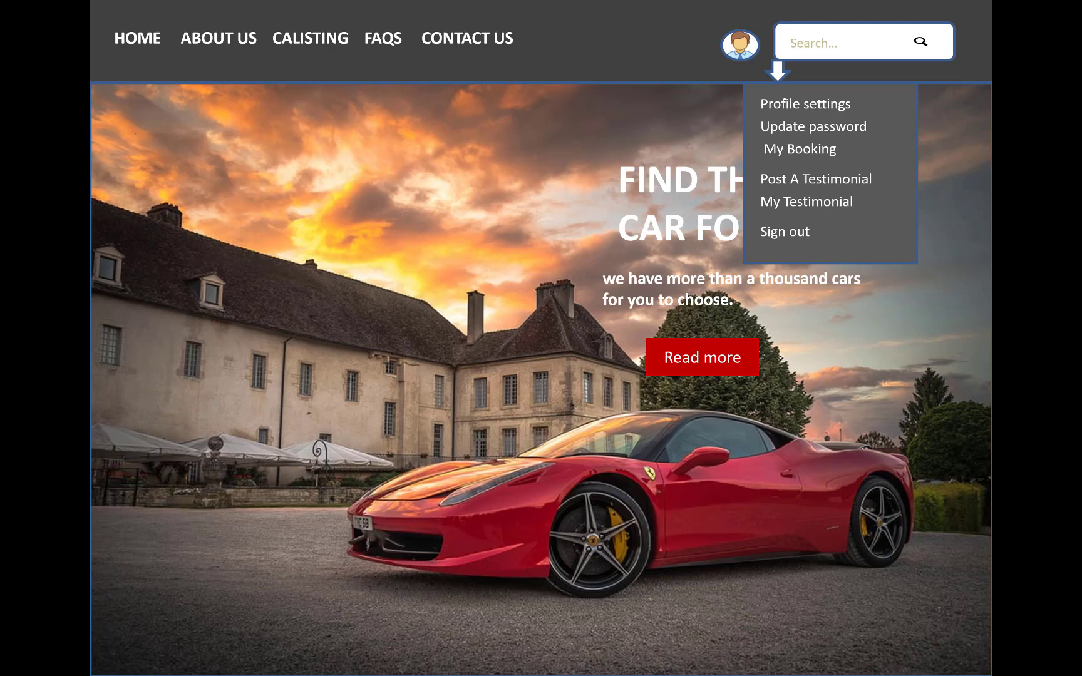
Step: Advance the slideshow to the login popup slide with email and password fields
left_click(785, 231)
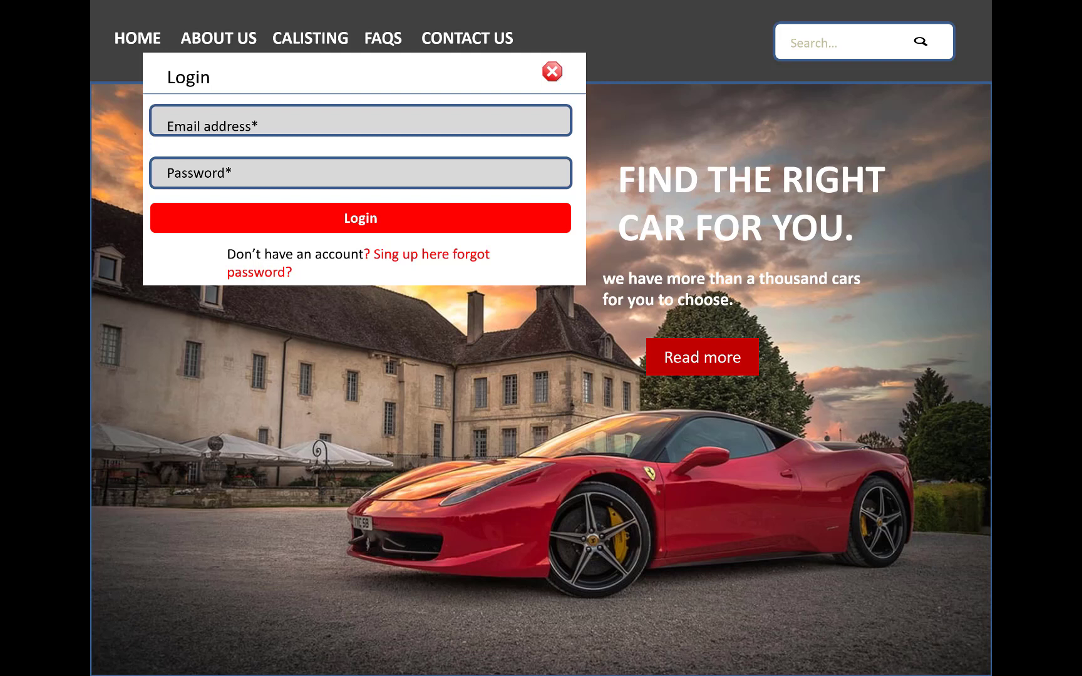
Step: Advance to the Your profile slide showing general settings fields and a save button
left_click(466, 38)
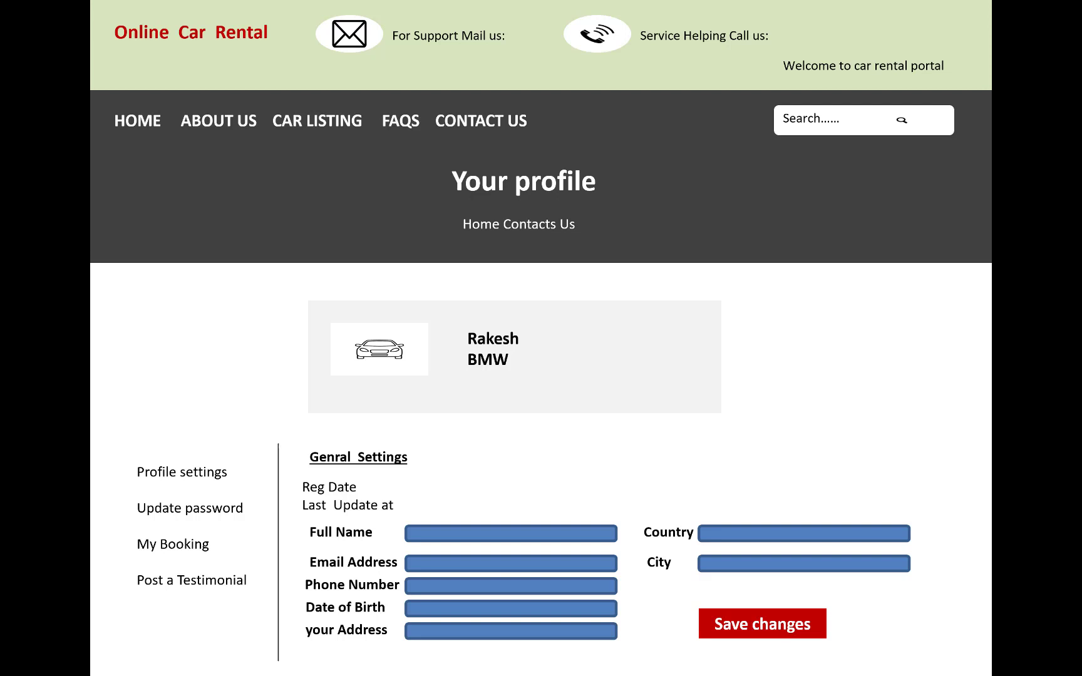
Step: Advance through Update Password, My Booking, Post Testimonial and testimonials list slides to Sign in
left_click(189, 508)
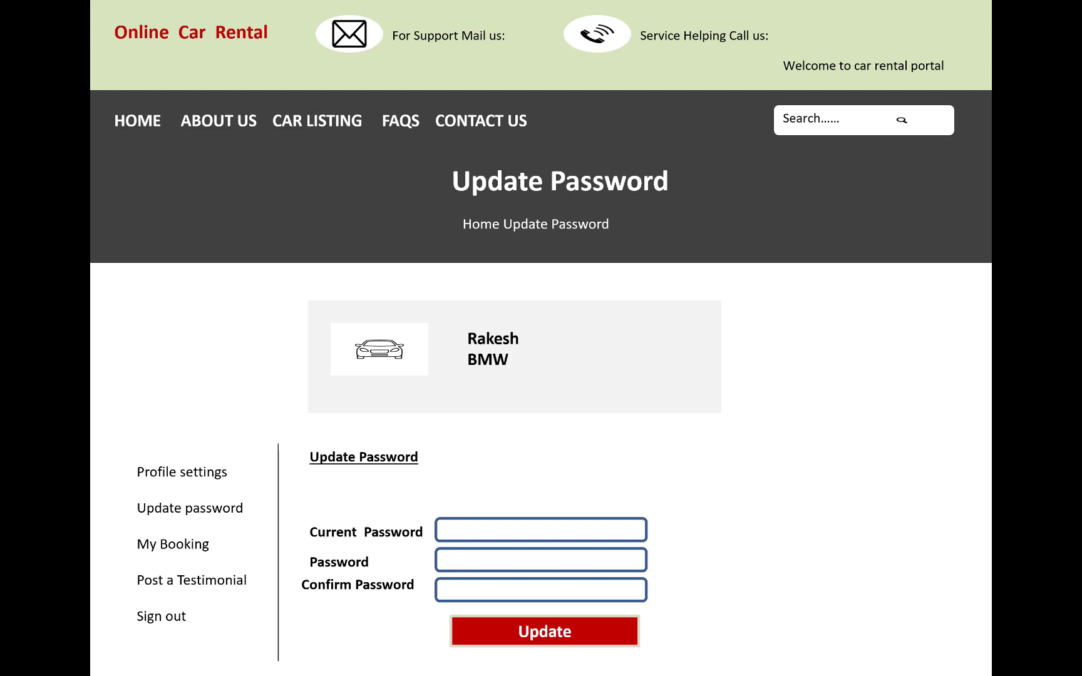
left_click(173, 543)
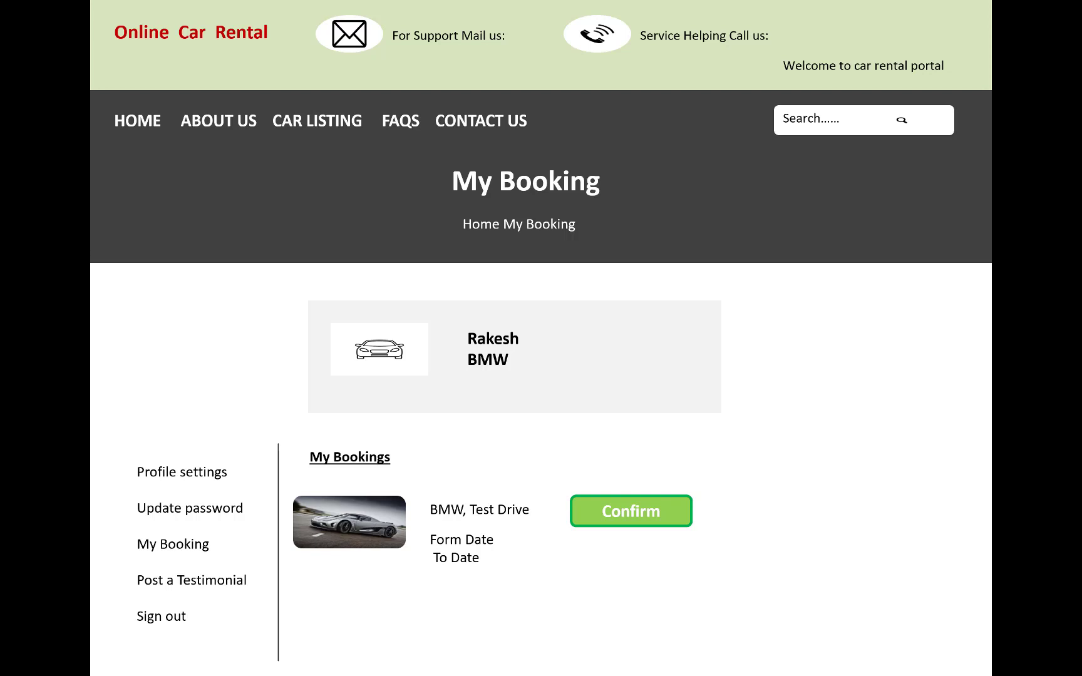
left_click(191, 580)
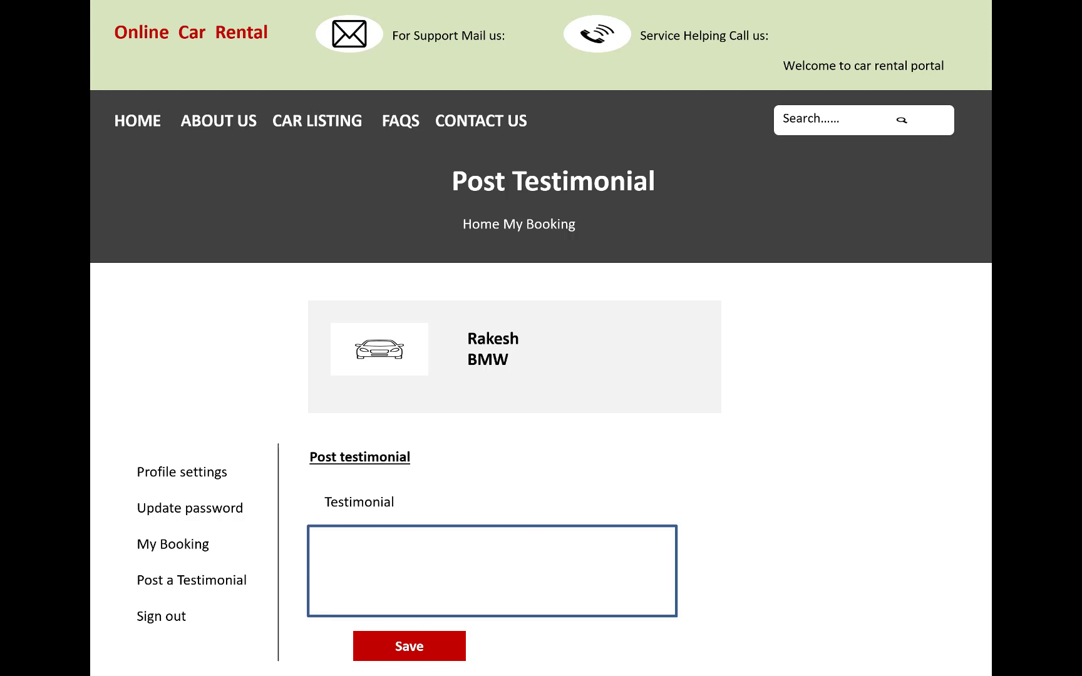
left_click(406, 645)
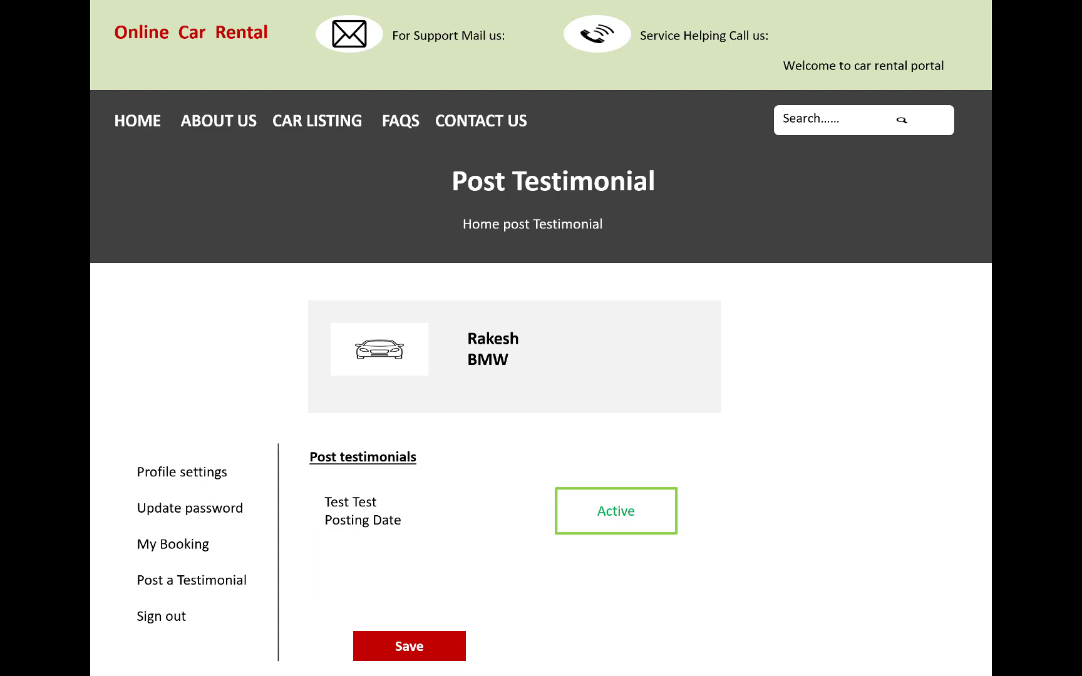
left_click(160, 616)
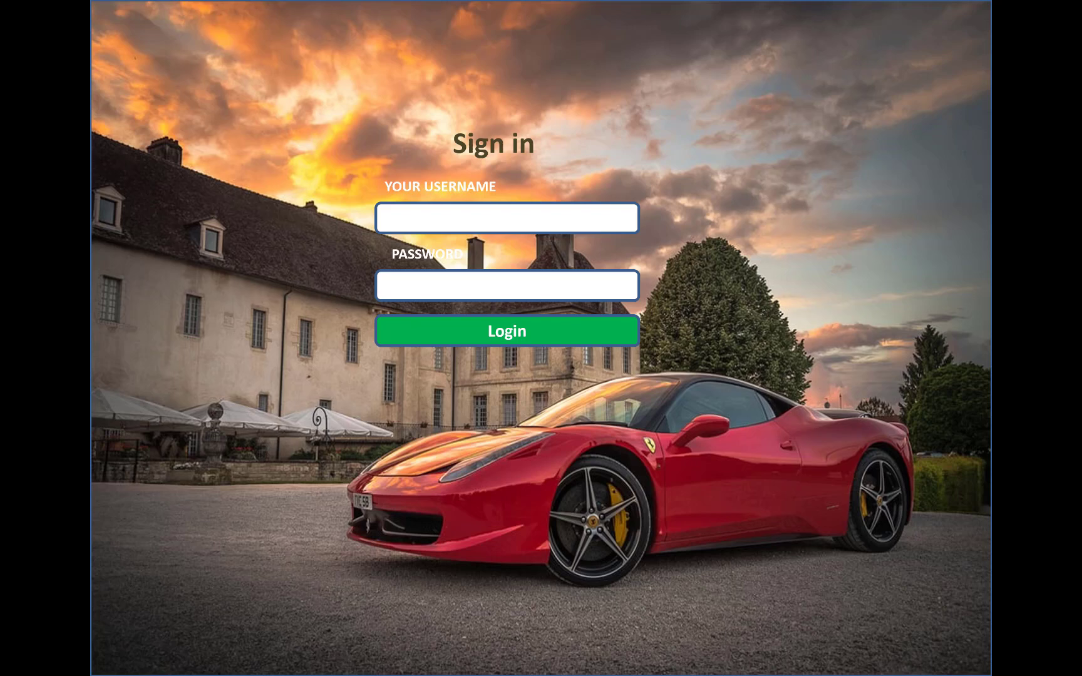
Step: Advance to the admin Dashboard slide with user, vehicle, booking and brand count tiles
left_click(506, 330)
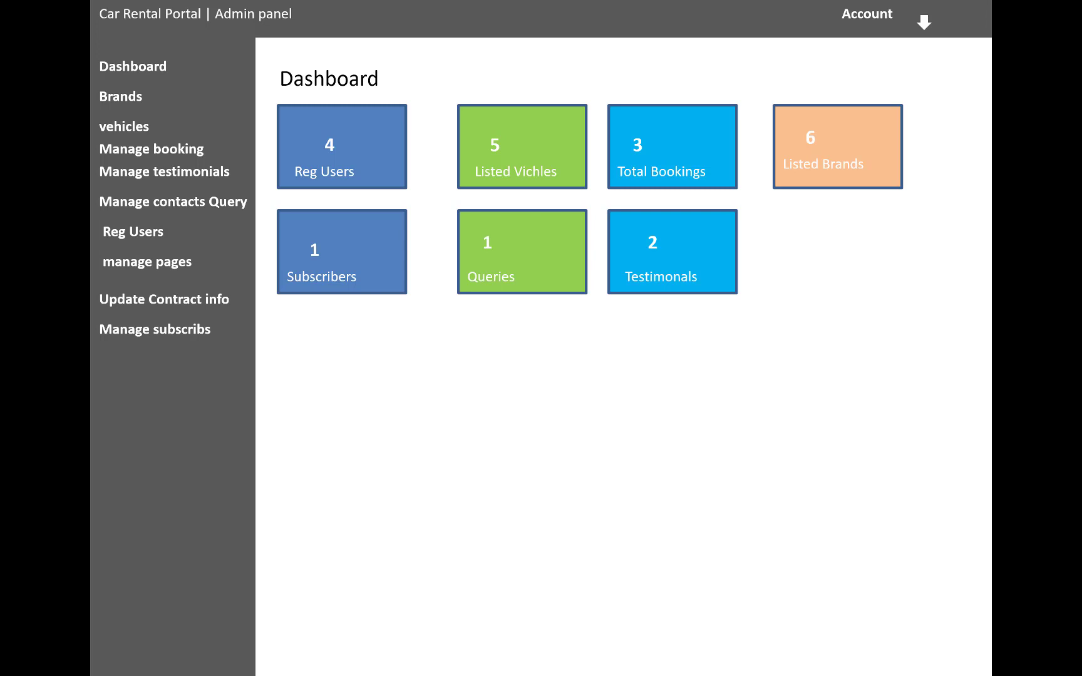
Step: Advance to the Registered Users slide with its empty user table and paging controls
left_click(133, 231)
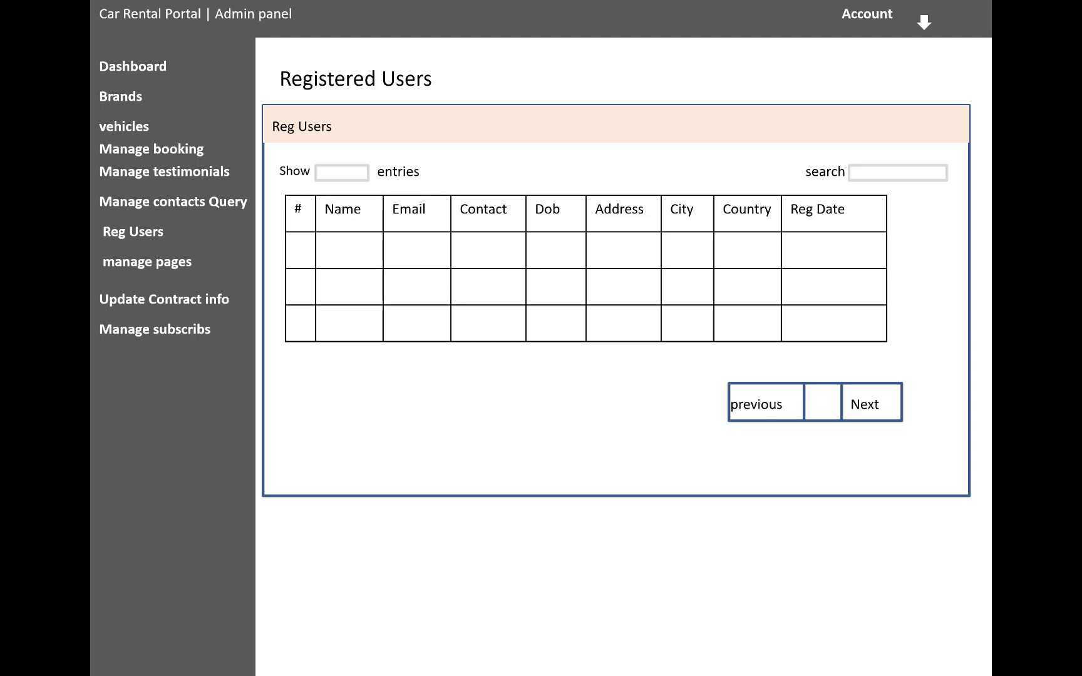
Step: Advance to the Manage Vehicles slide with its empty vehicle table and paging controls
left_click(123, 126)
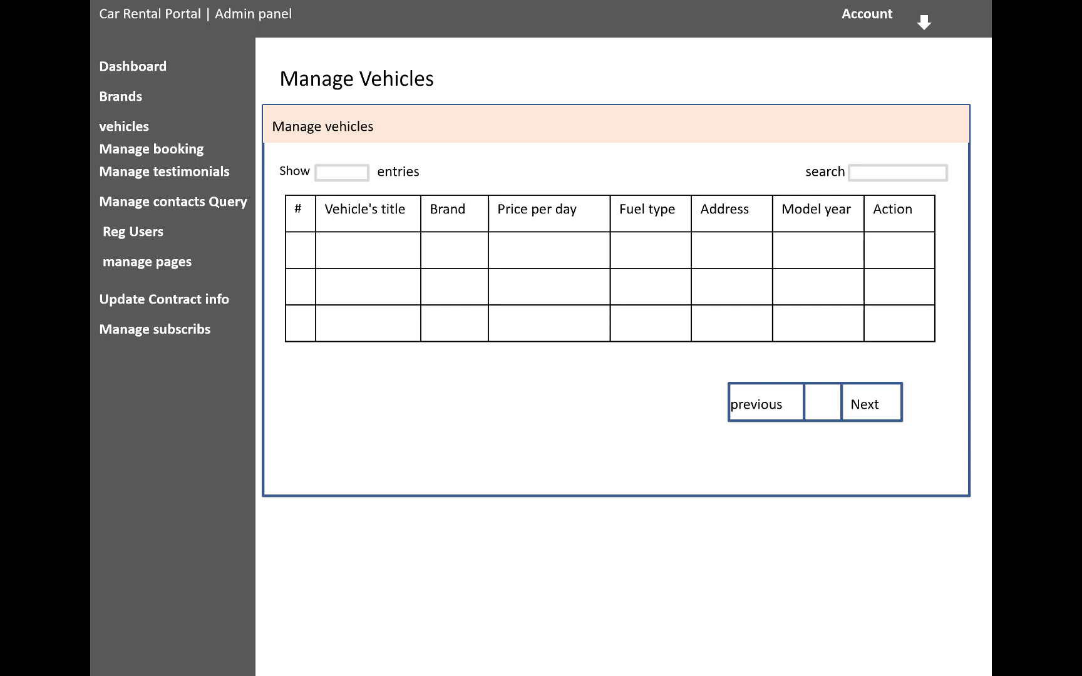
Step: Advance to the Manage Bookings slide with its empty booking info table
left_click(151, 149)
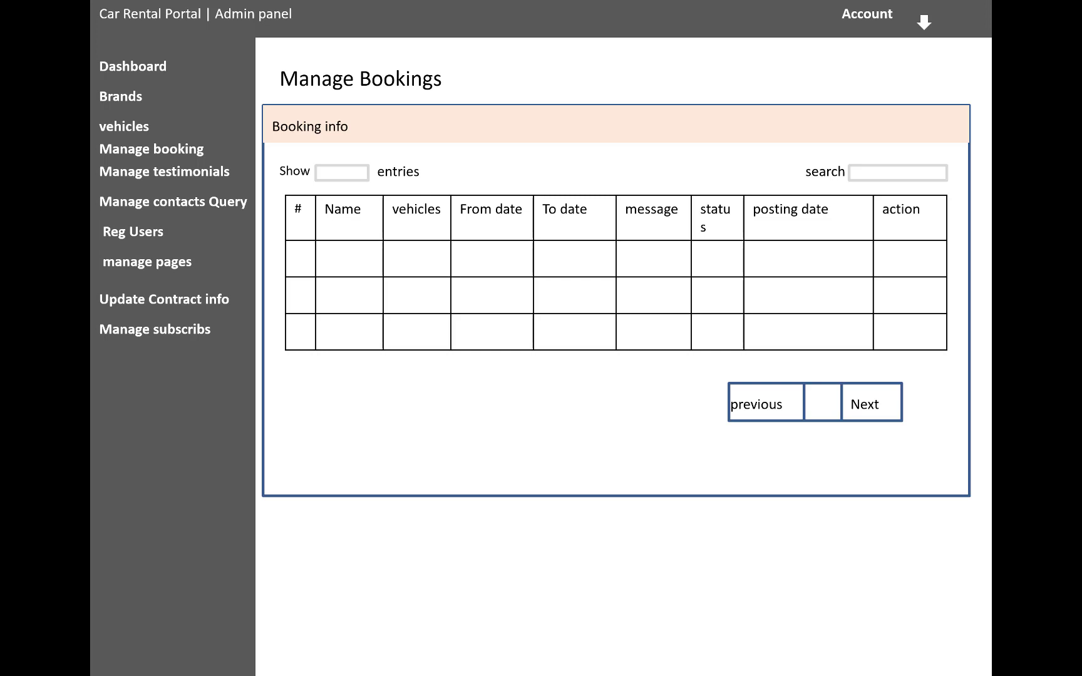
Step: Advance through Manage Brands, contact queries and Manage testimonials slides to Create Brand
left_click(120, 96)
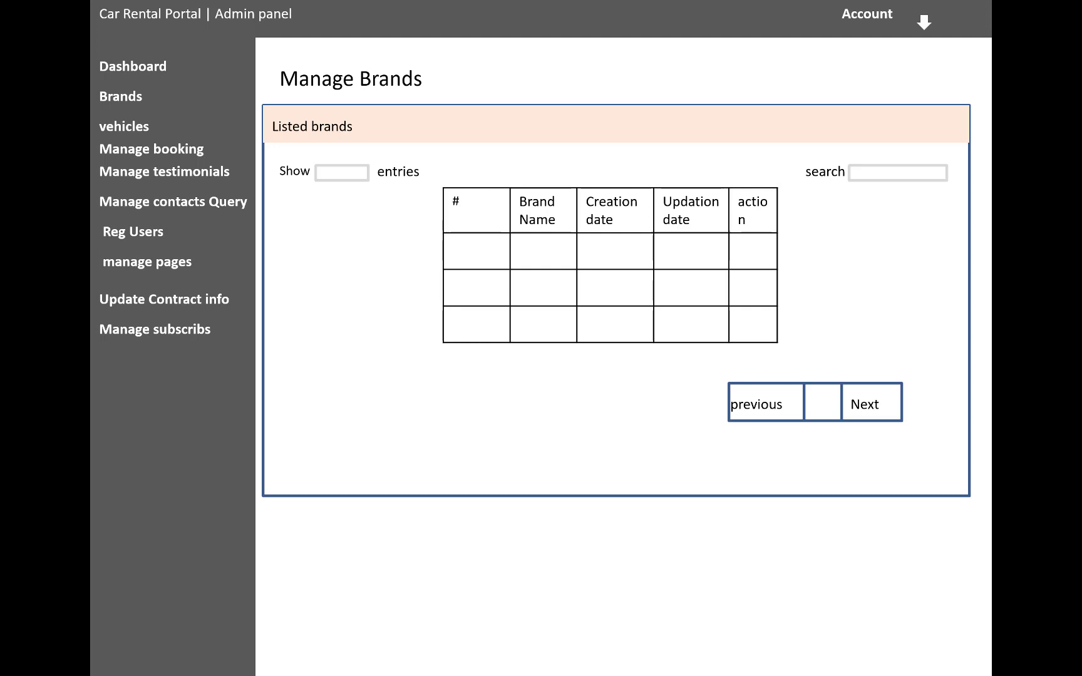
left_click(173, 201)
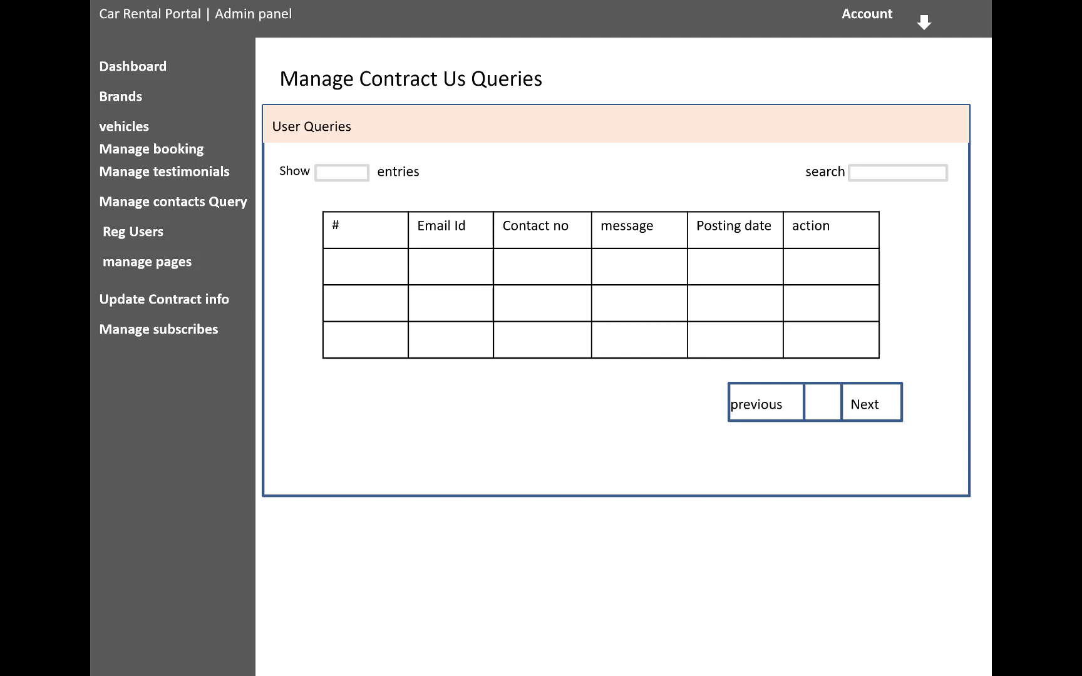
left_click(164, 171)
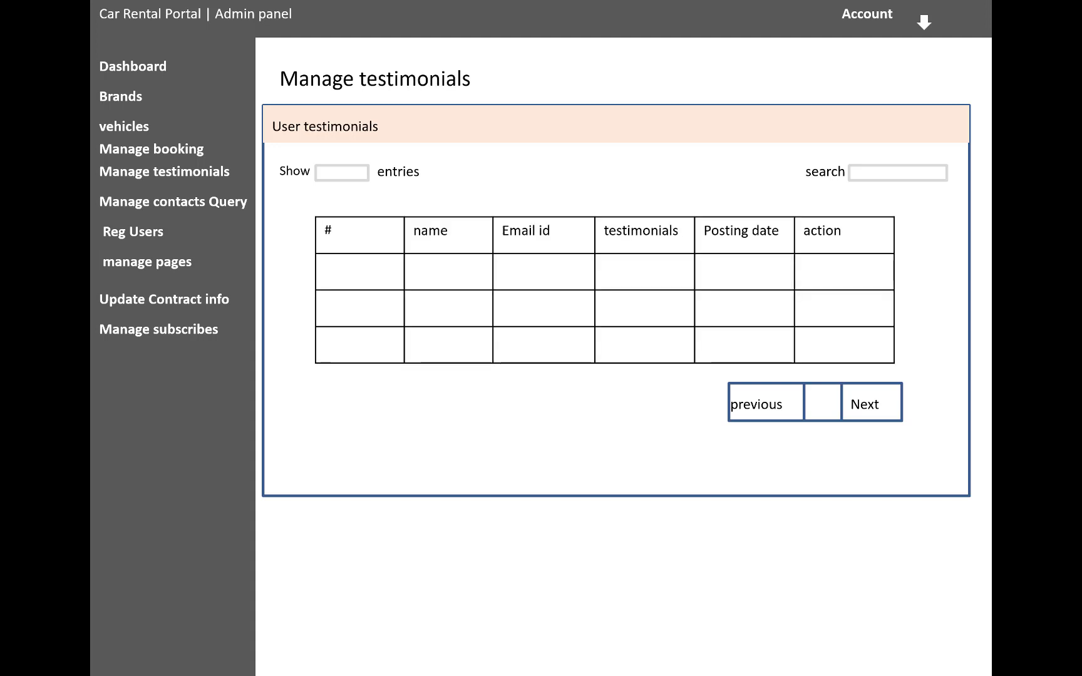
left_click(120, 96)
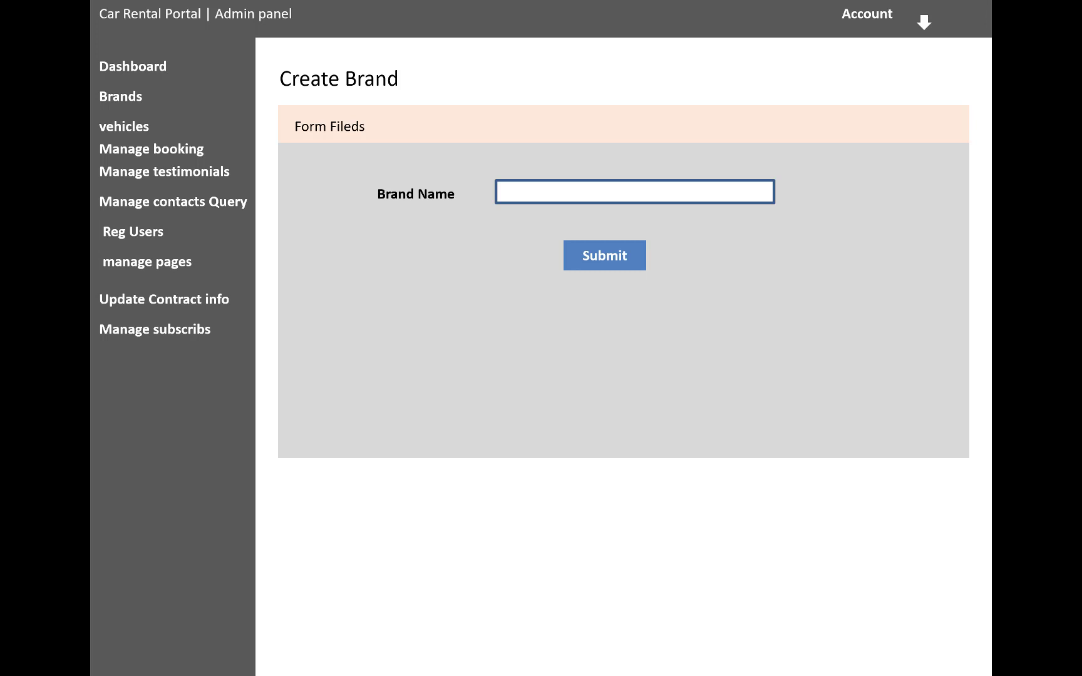
Step: Advance through Post a vehicles and Manage Pages slides to Update contact Info
left_click(124, 126)
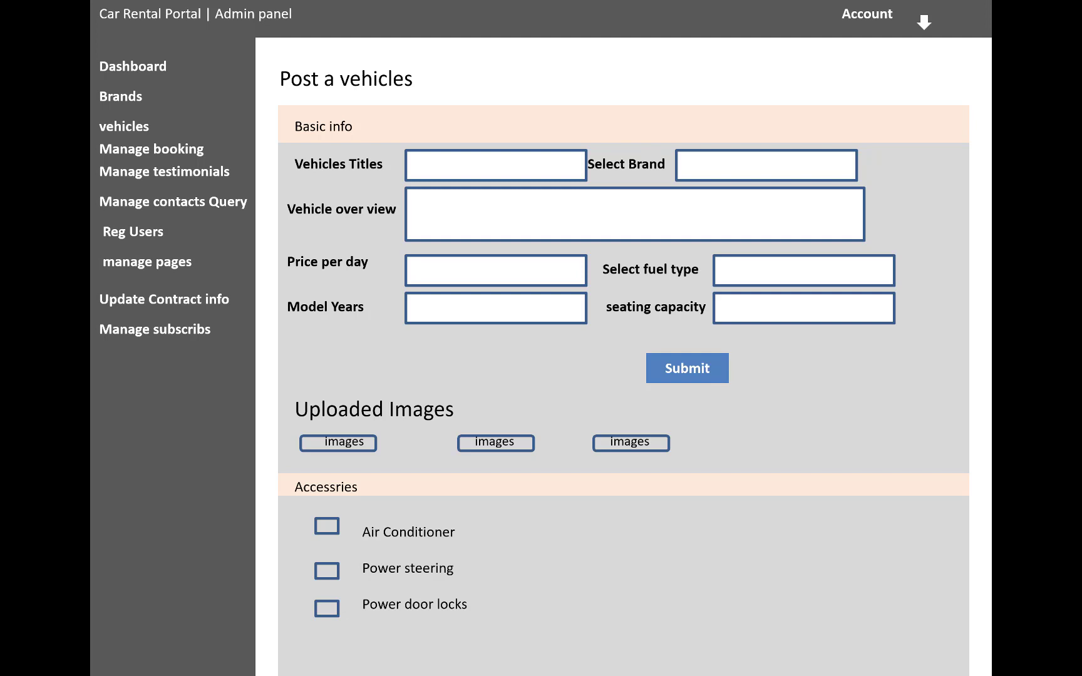
left_click(146, 261)
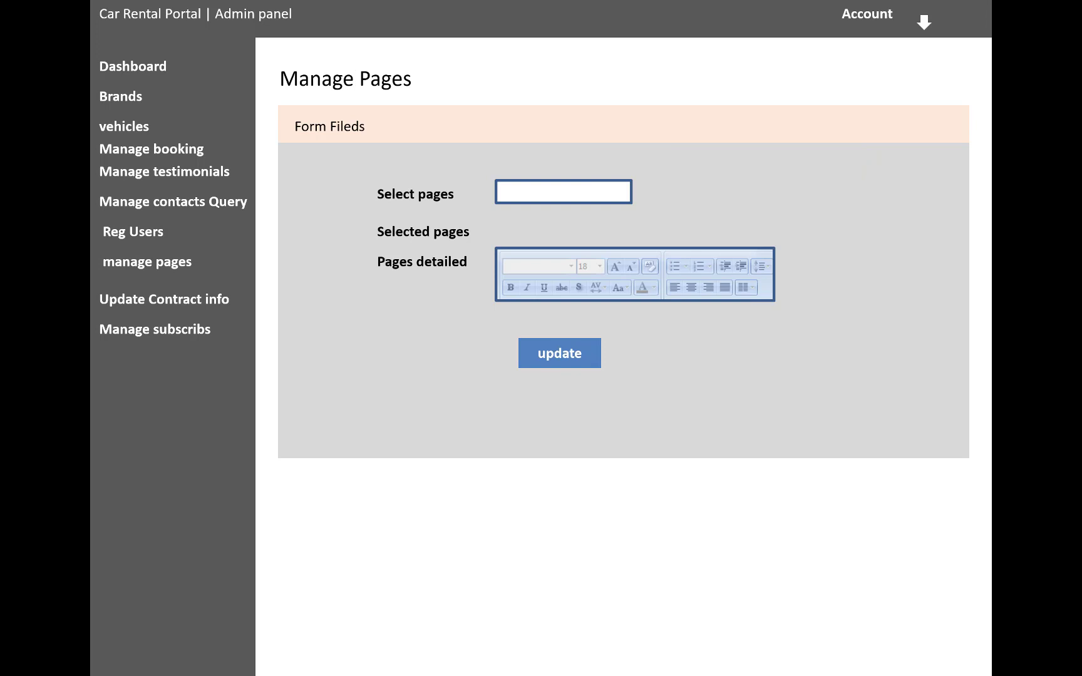
left_click(164, 299)
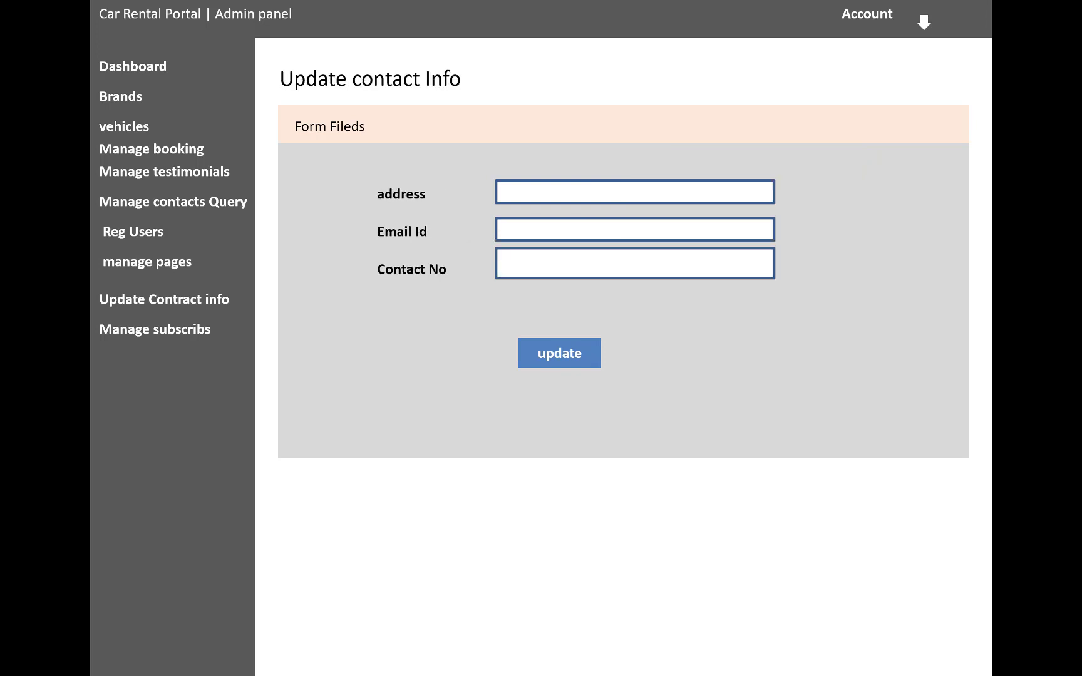